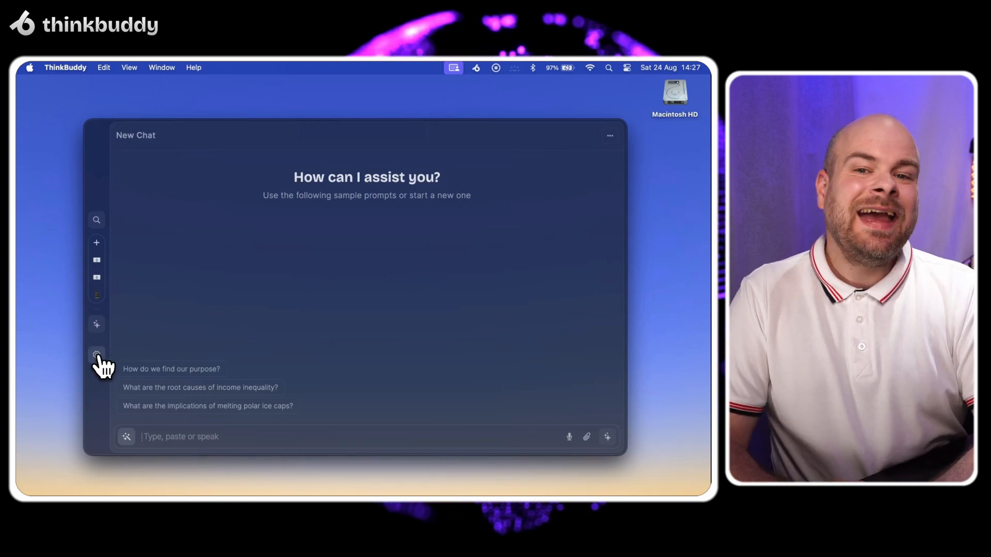
Open ThinkBuddy settings and start recording a Screen Capture hotkey in Chat settings.
click(96, 354)
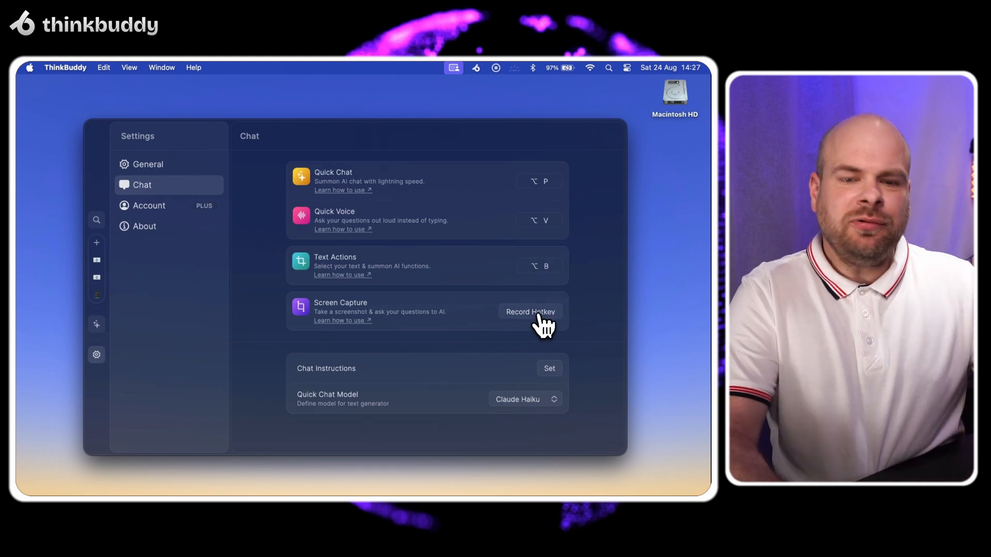
click(530, 312)
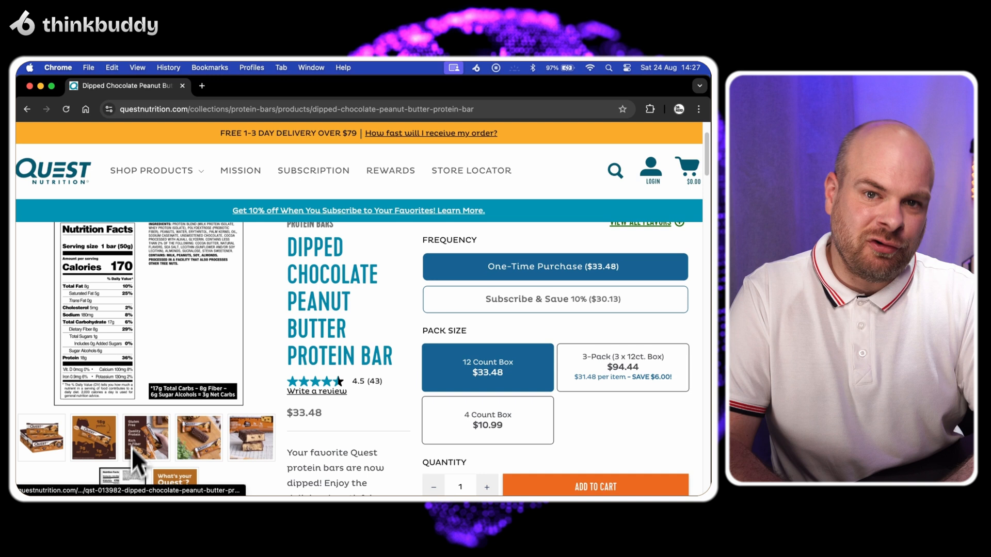
Scroll the Quest protein bar page down to the nutrition facts label.
scroll(down, 3)
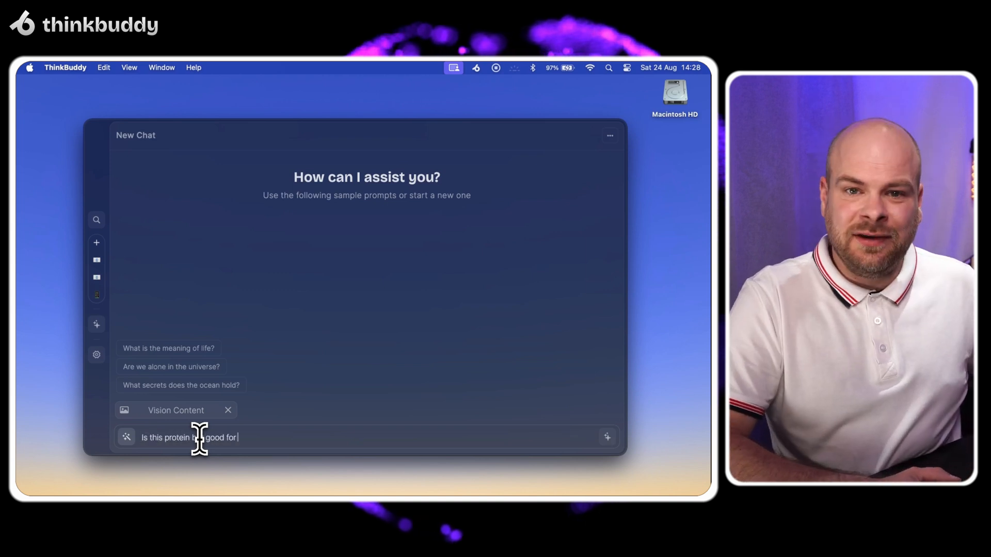
Finish the question with 'keto? Please explain' beside the attached screenshot.
text(keto? Please explain)
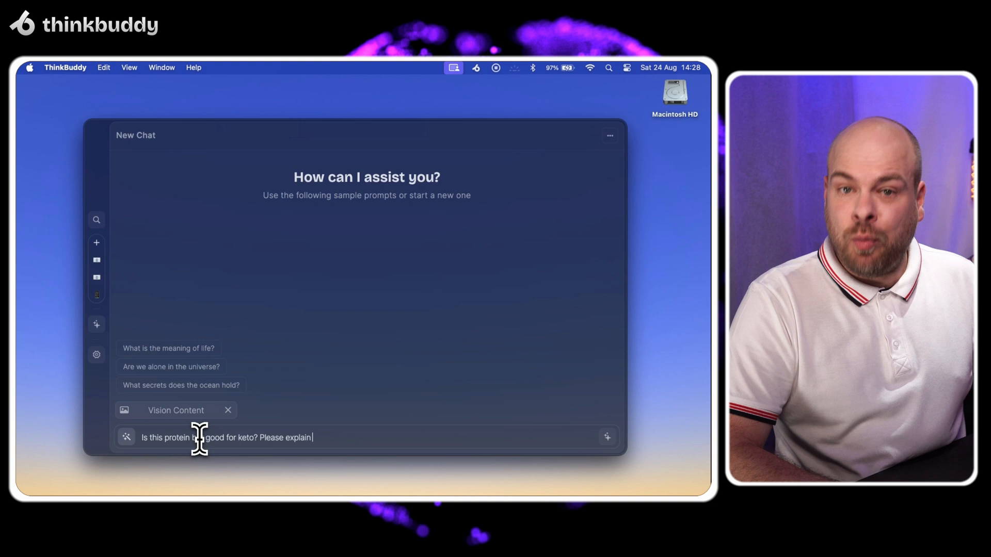